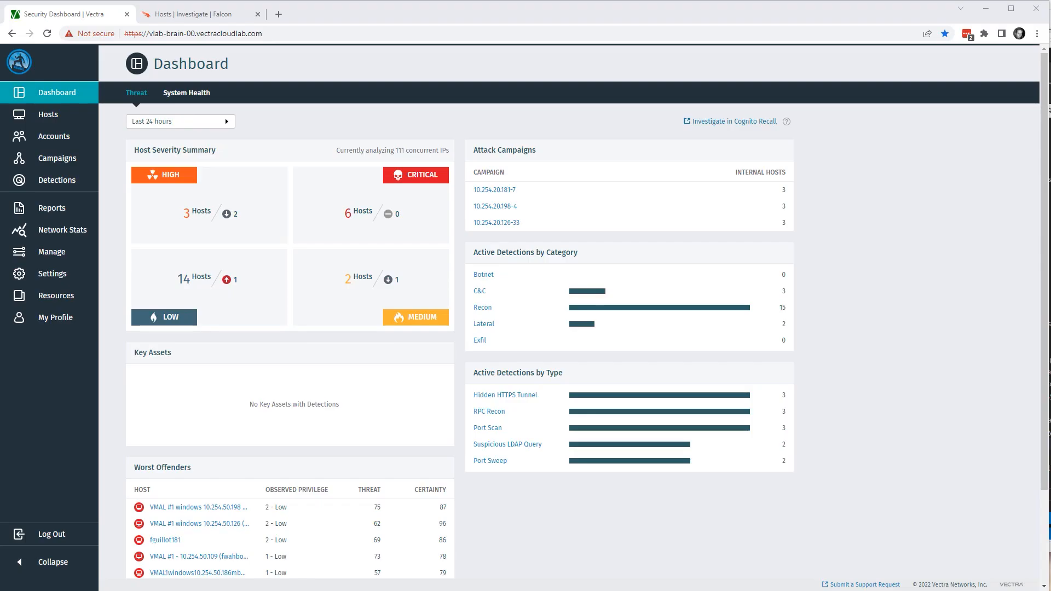
{"action": "mouse_move", "coordinate": [730, 502]}
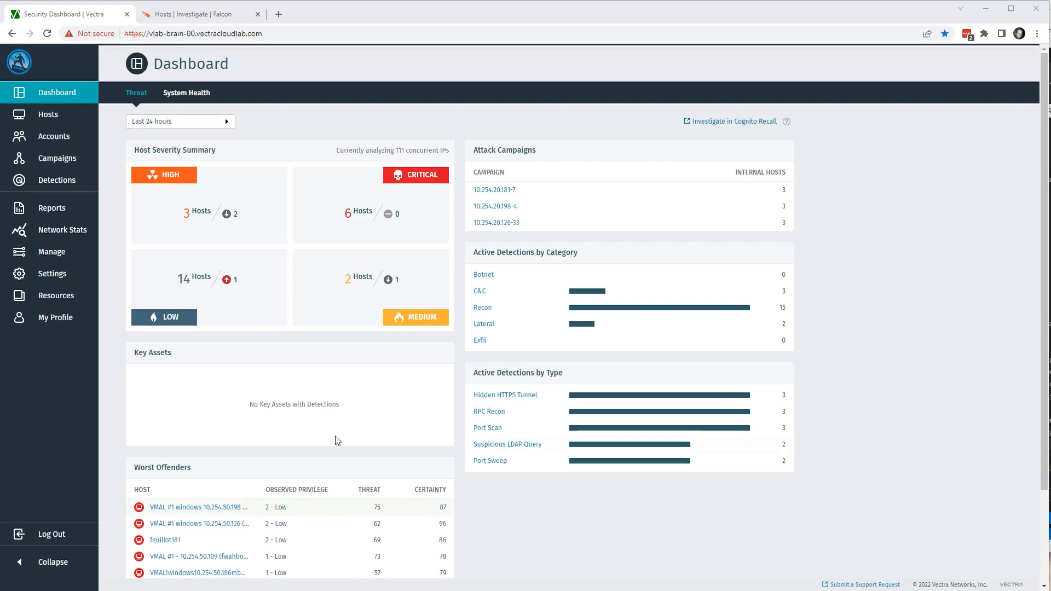
Reach the CrowdStrike entry in Settings > EDR Integrations and start editing it
{"action": "left_click", "coordinate": [51, 274]}
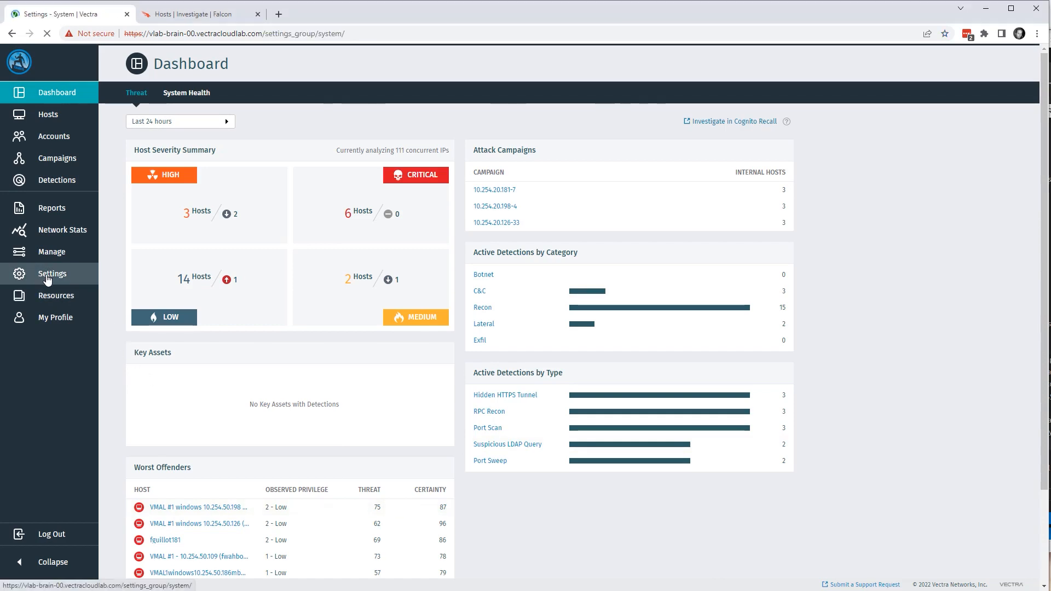
{"action": "left_click", "coordinate": [52, 274]}
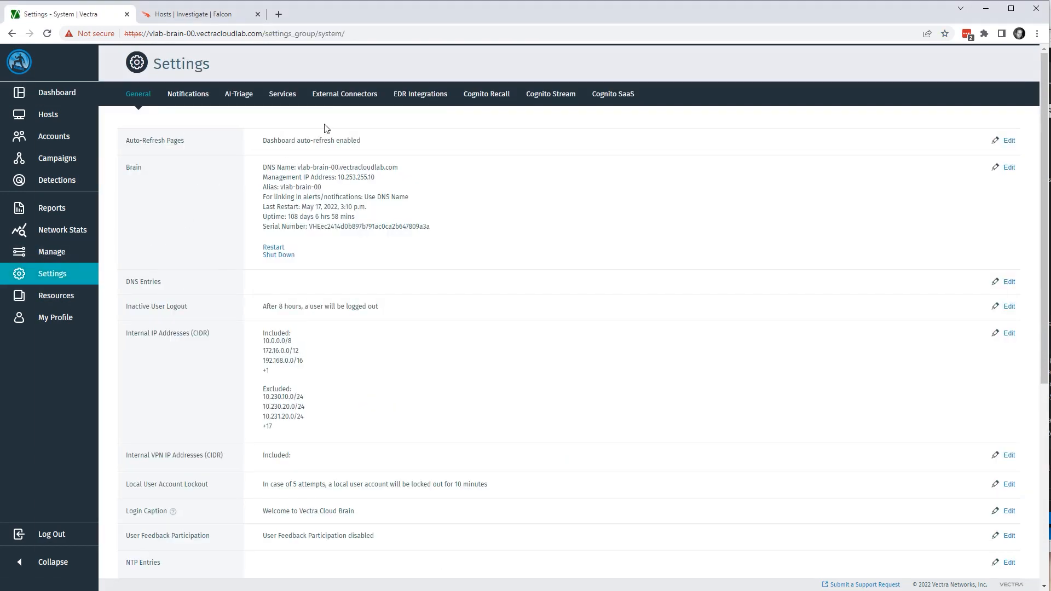
{"action": "mouse_move", "coordinate": [420, 93]}
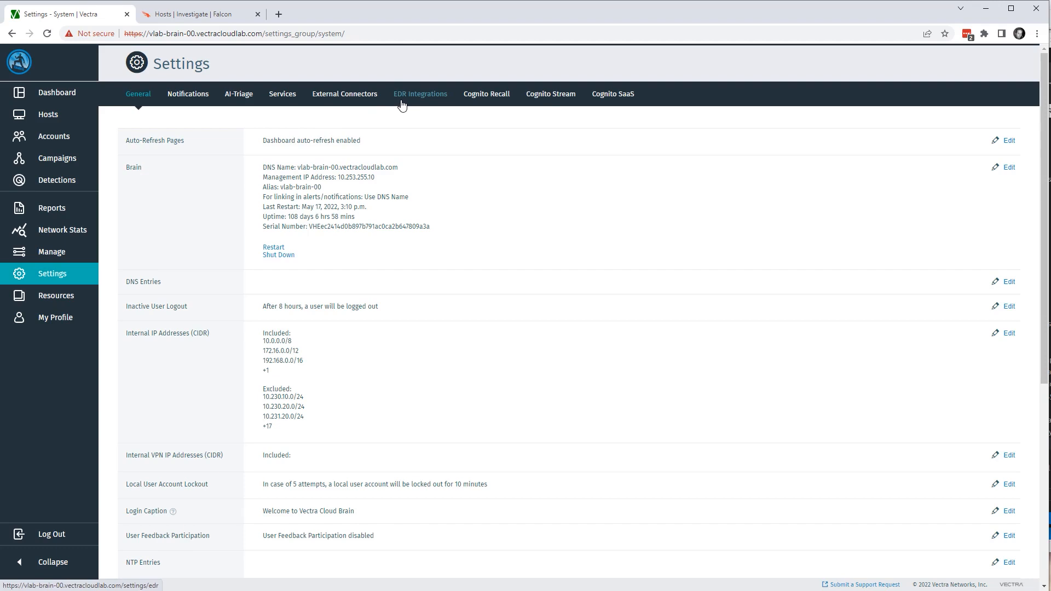
{"action": "left_click", "coordinate": [421, 93]}
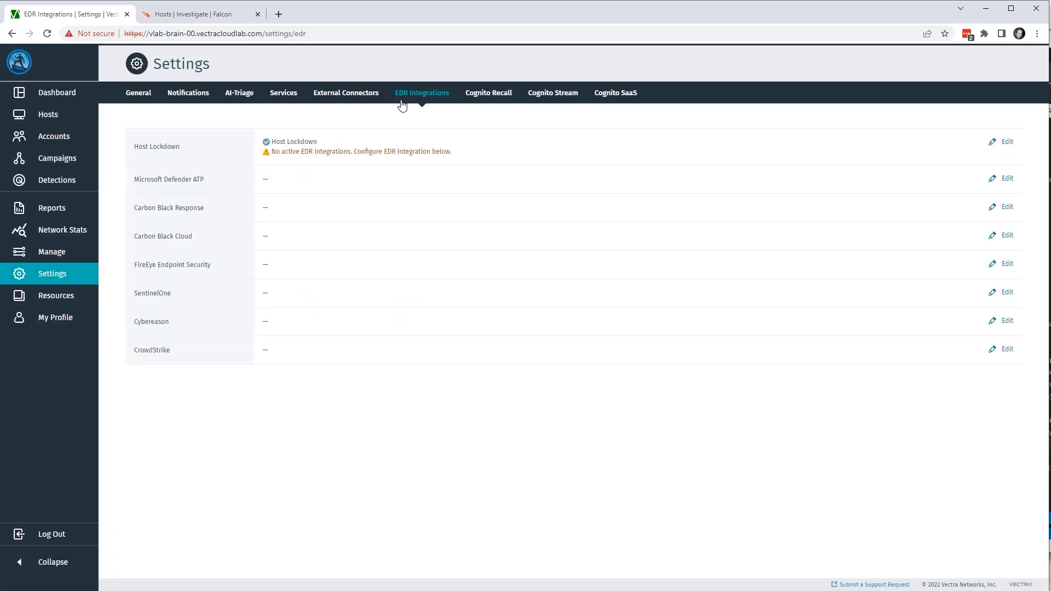
{"action": "left_click", "coordinate": [1007, 349]}
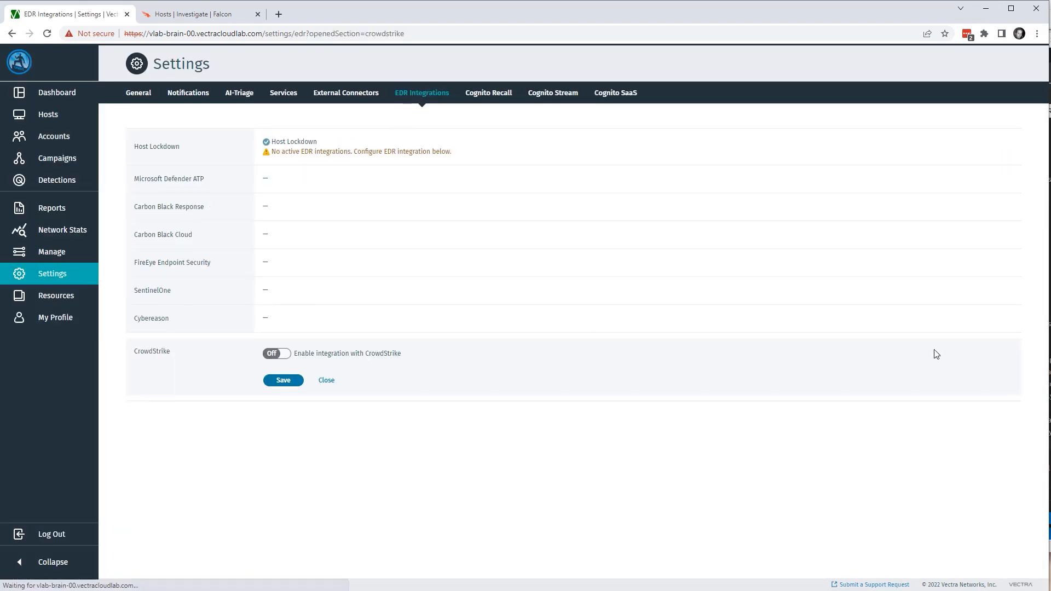
Enable the CrowdStrike integration, verify Client ID and Secret, and save it
{"action": "left_click", "coordinate": [275, 353]}
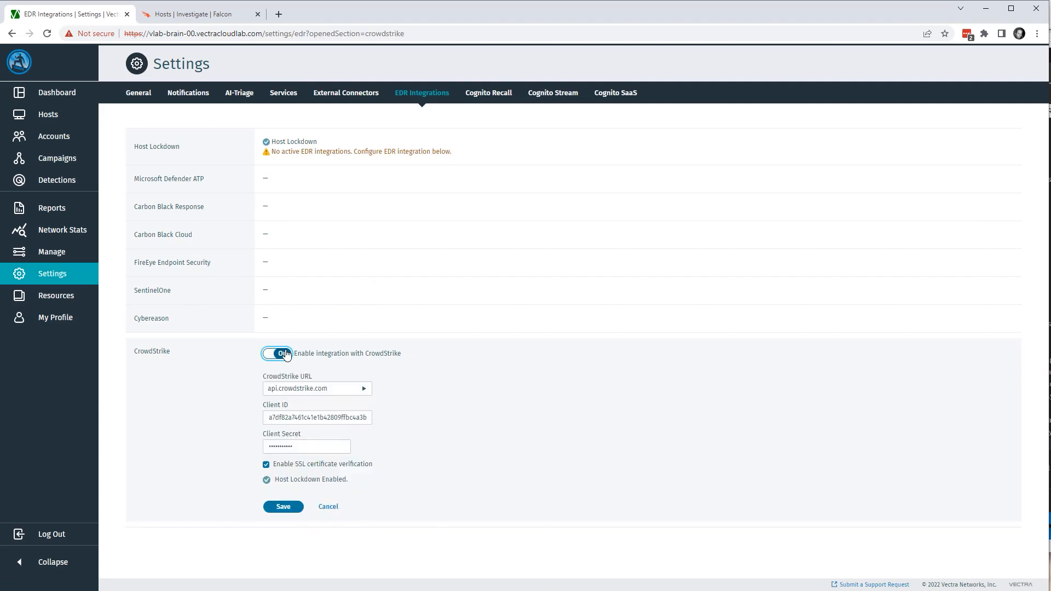
{"action": "left_click", "coordinate": [316, 417]}
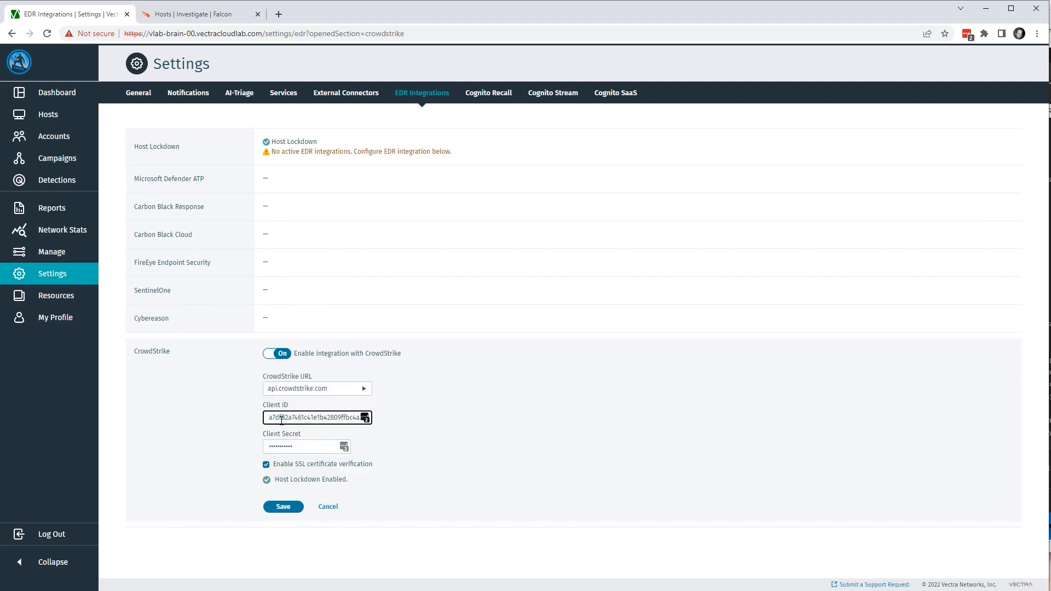
{"action": "left_click", "coordinate": [283, 506]}
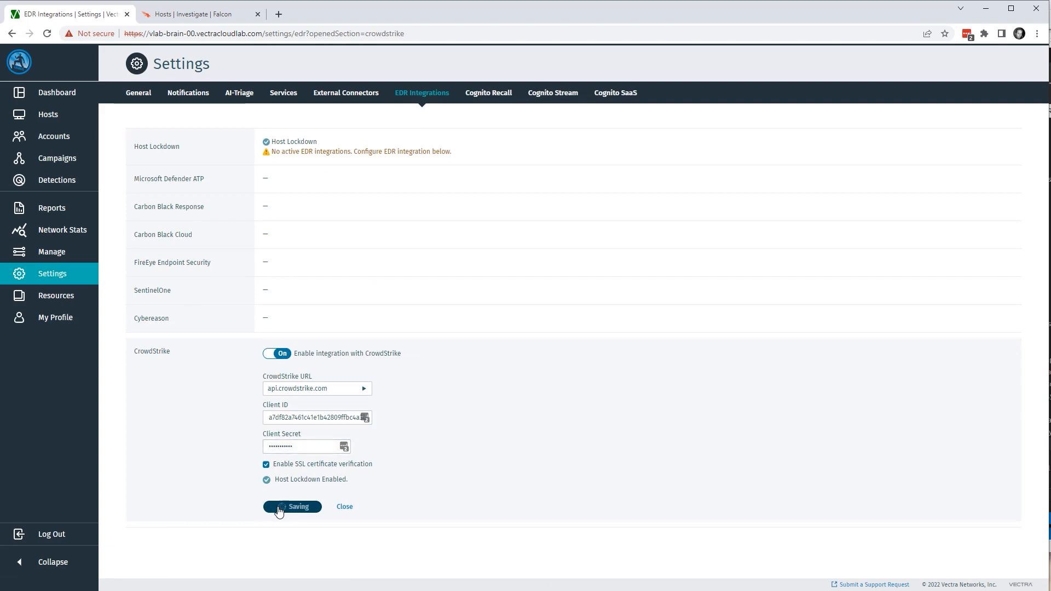
{"action": "left_click", "coordinate": [292, 506]}
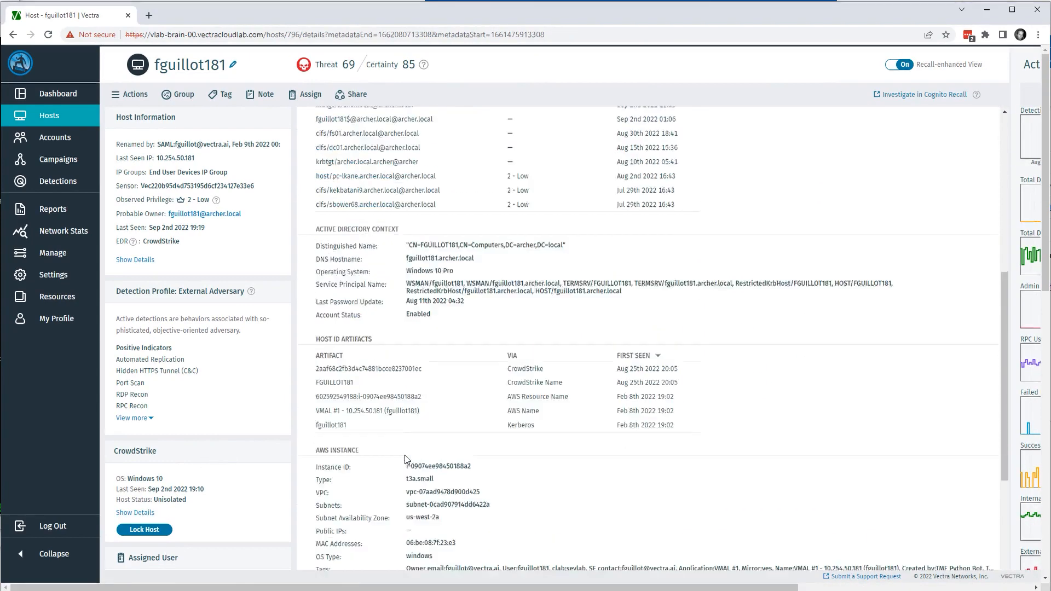
{"action": "scroll", "scroll_direction": "down", "scroll_amount": 3}
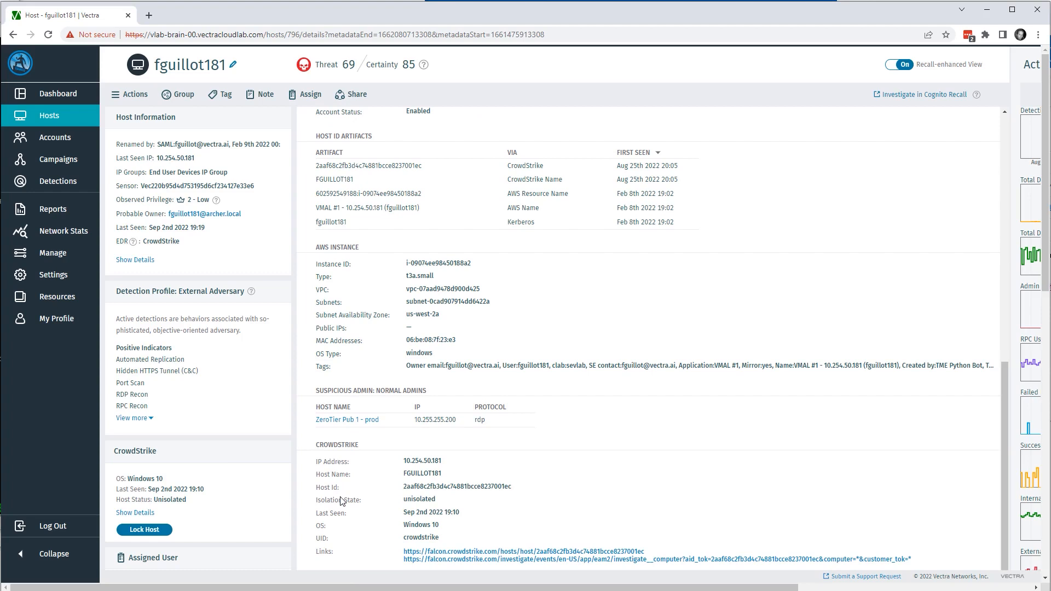
{"action": "mouse_move", "coordinate": [427, 498]}
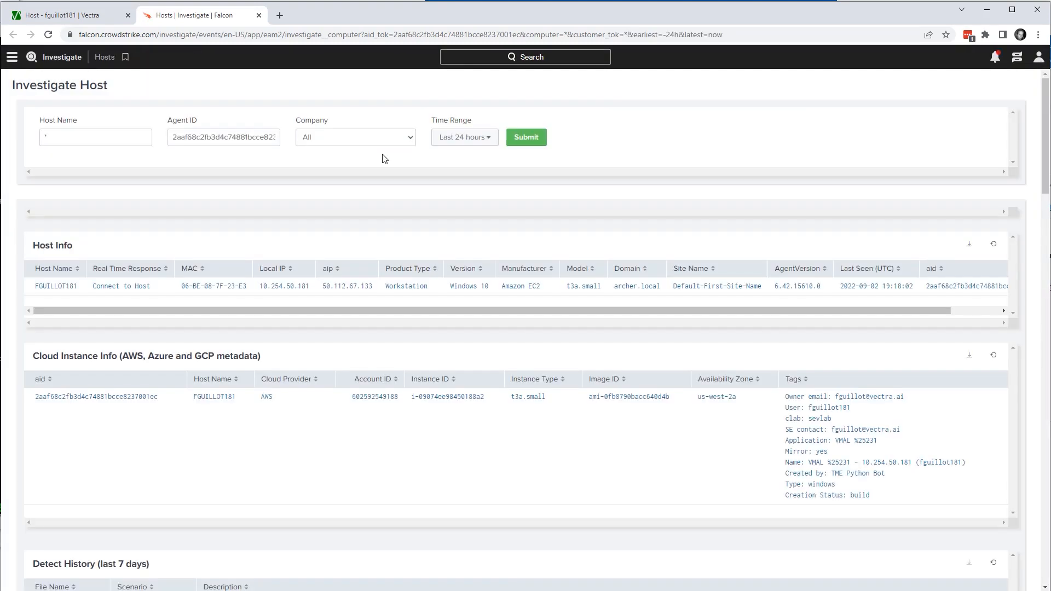
{"action": "mouse_move", "coordinate": [46, 292]}
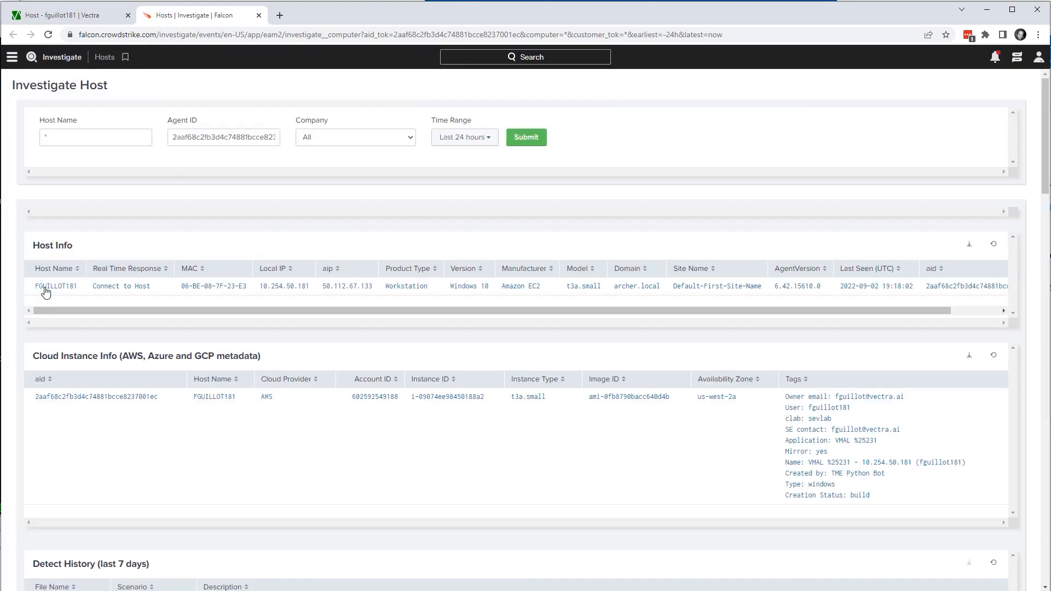
{"action": "scroll", "scroll_direction": "down", "scroll_amount": 3}
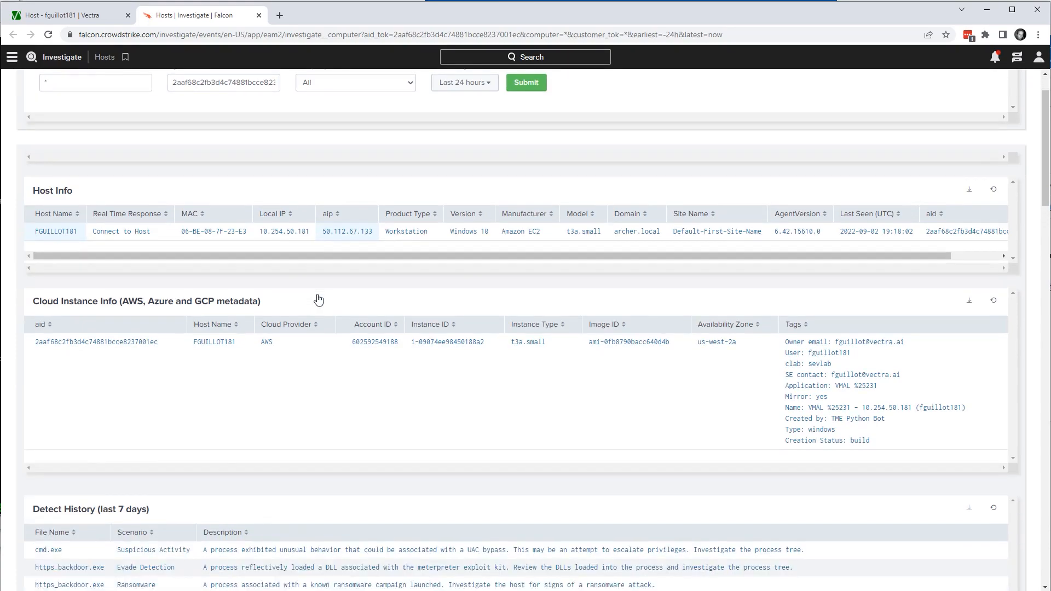
{"action": "scroll", "scroll_direction": "down", "scroll_amount": 3}
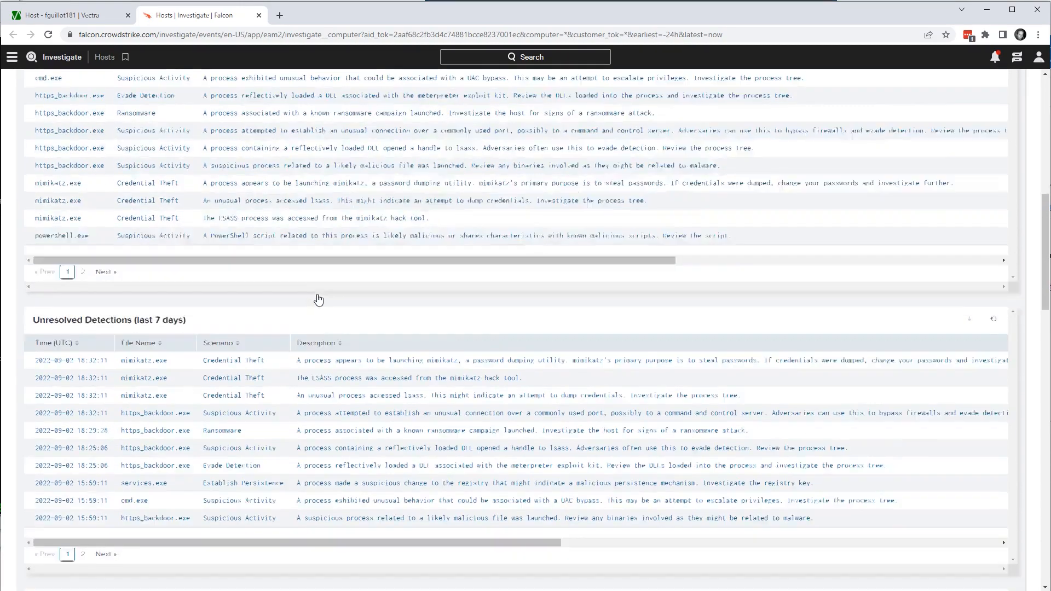
{"action": "scroll", "scroll_direction": "down", "scroll_amount": 3}
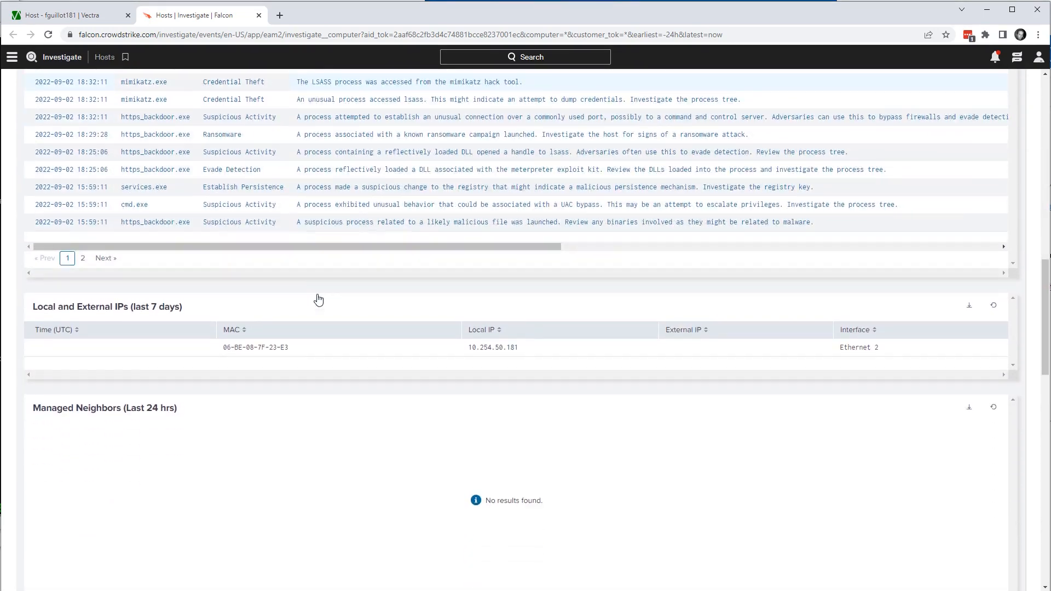
{"action": "scroll", "scroll_direction": "down", "scroll_amount": 3}
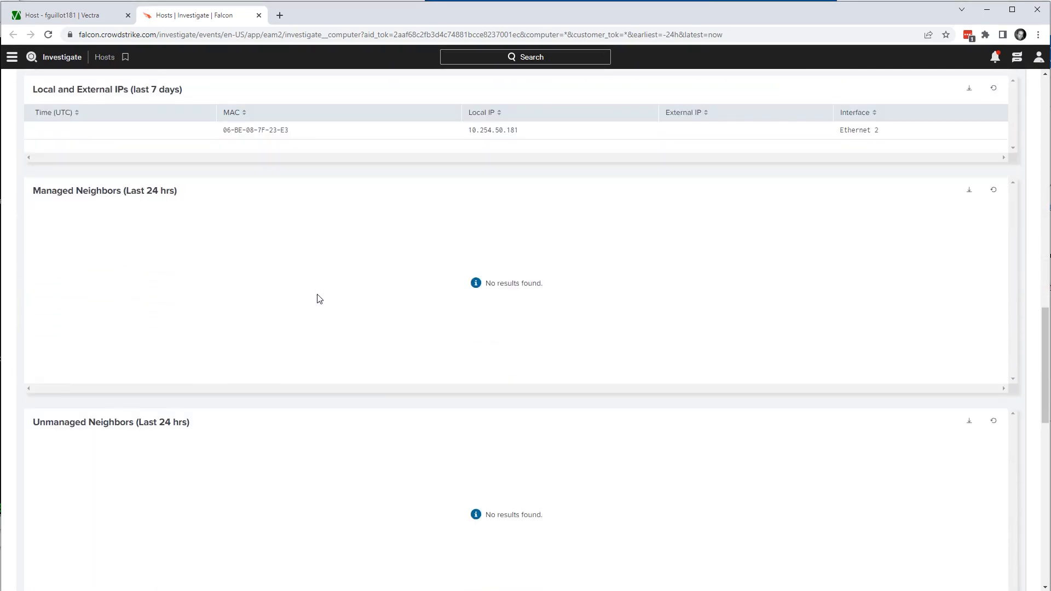
{"action": "scroll", "scroll_direction": "down", "scroll_amount": 3}
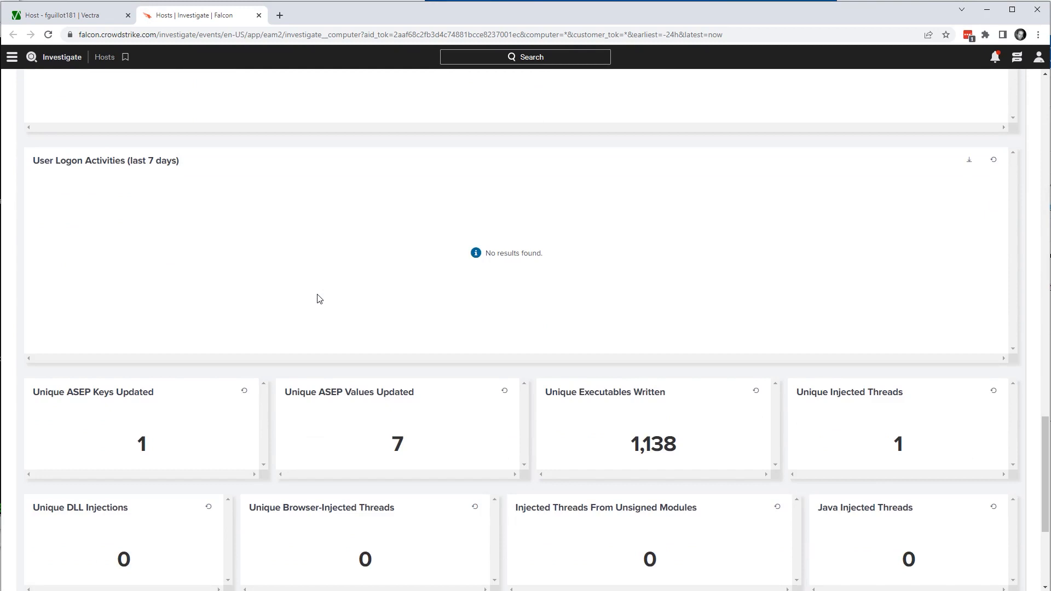
{"action": "scroll", "scroll_direction": "down", "scroll_amount": 3}
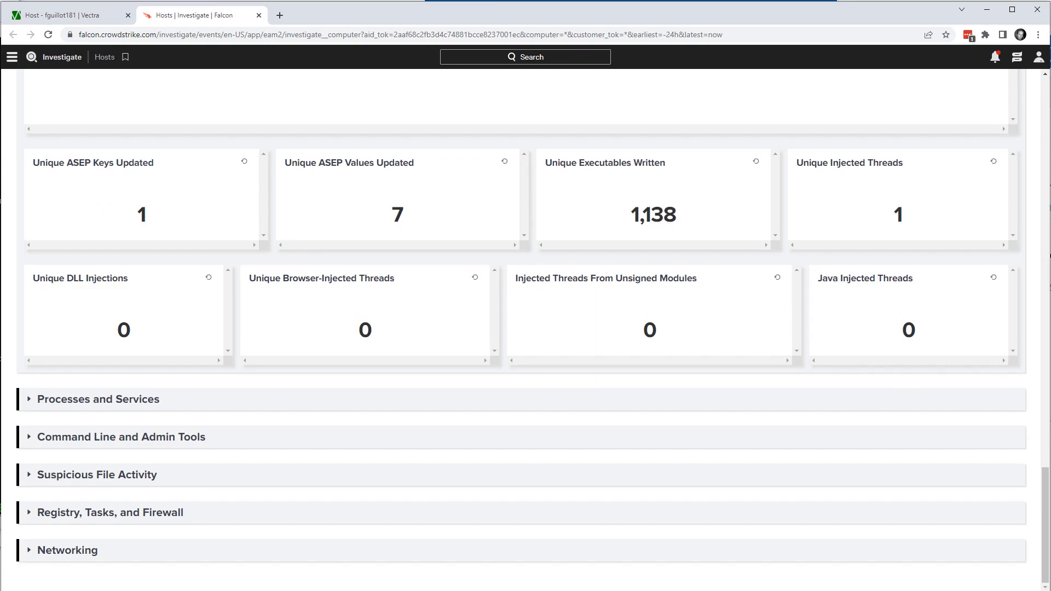
{"action": "left_click", "coordinate": [67, 14]}
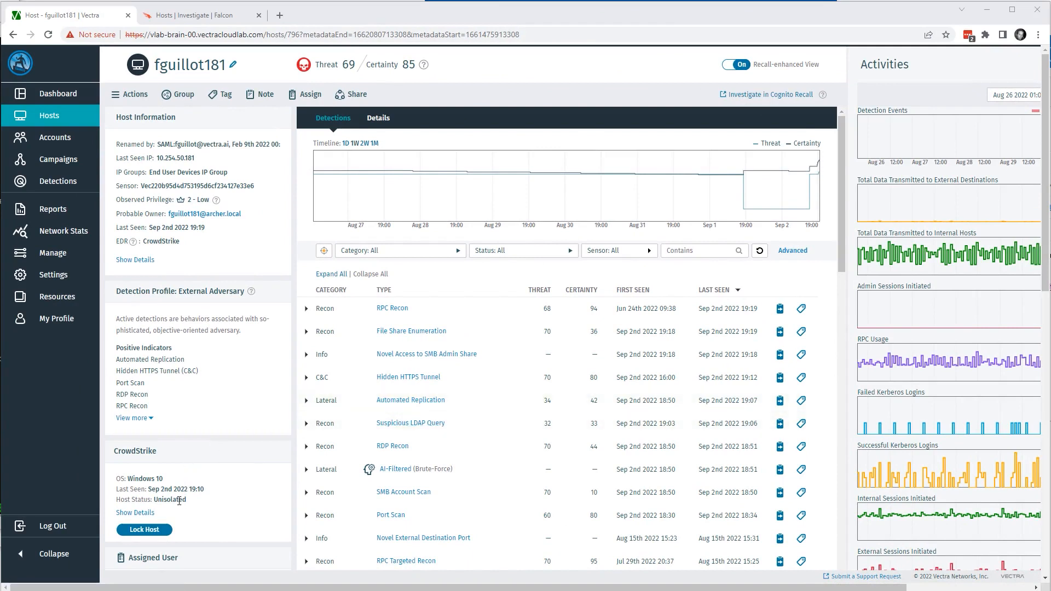
{"action": "mouse_move", "coordinate": [177, 513]}
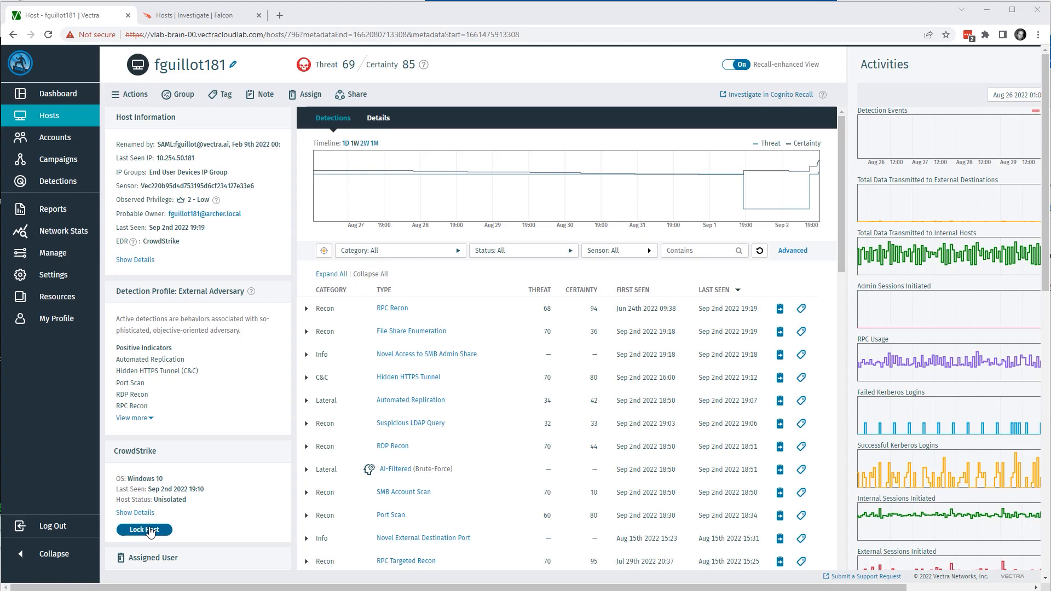
{"action": "left_click", "coordinate": [143, 529]}
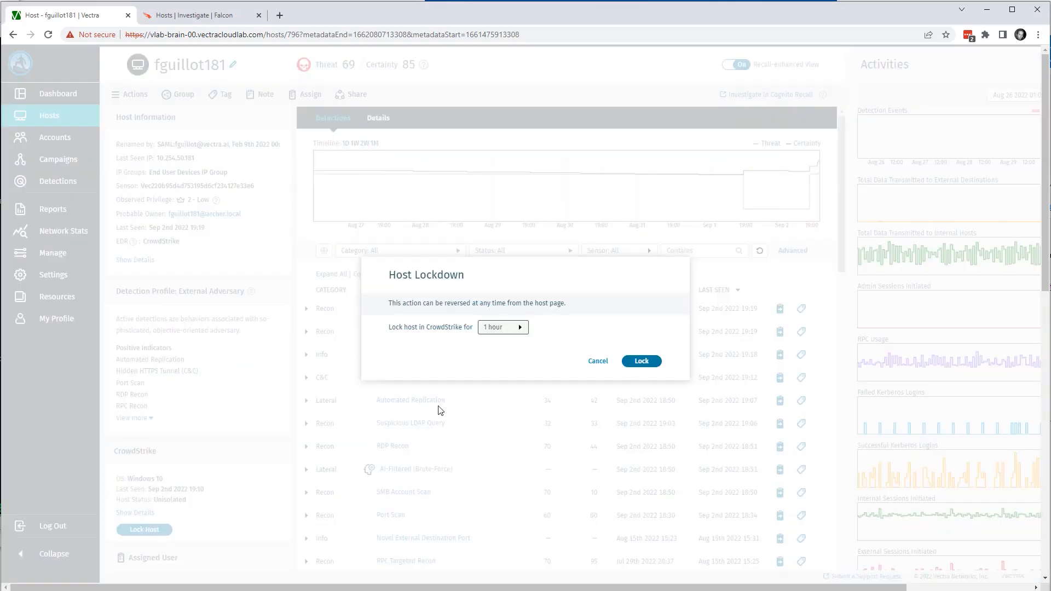
{"action": "left_click", "coordinate": [502, 327]}
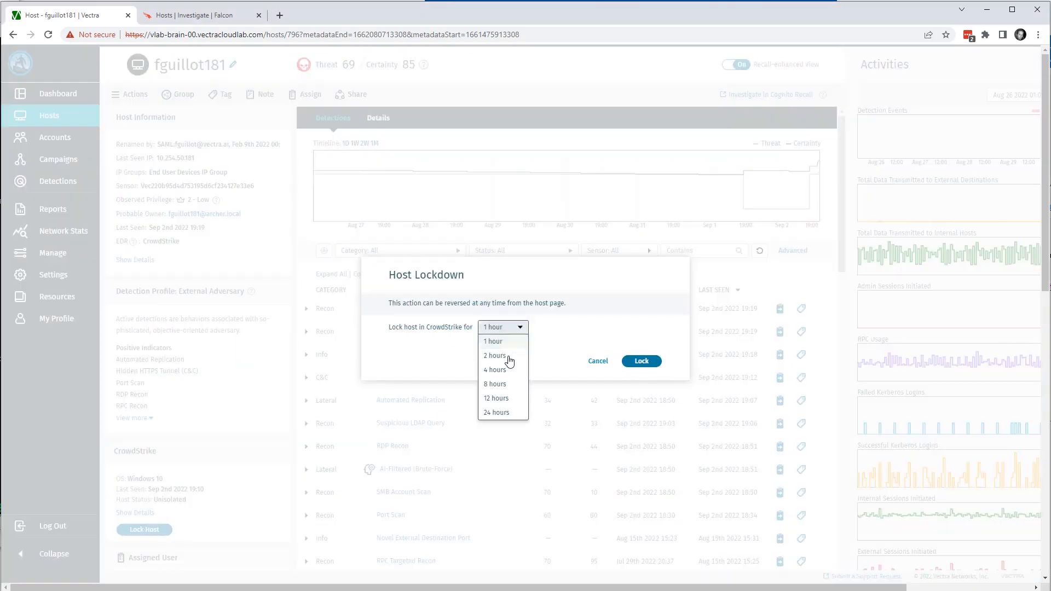
{"action": "mouse_move", "coordinate": [507, 359]}
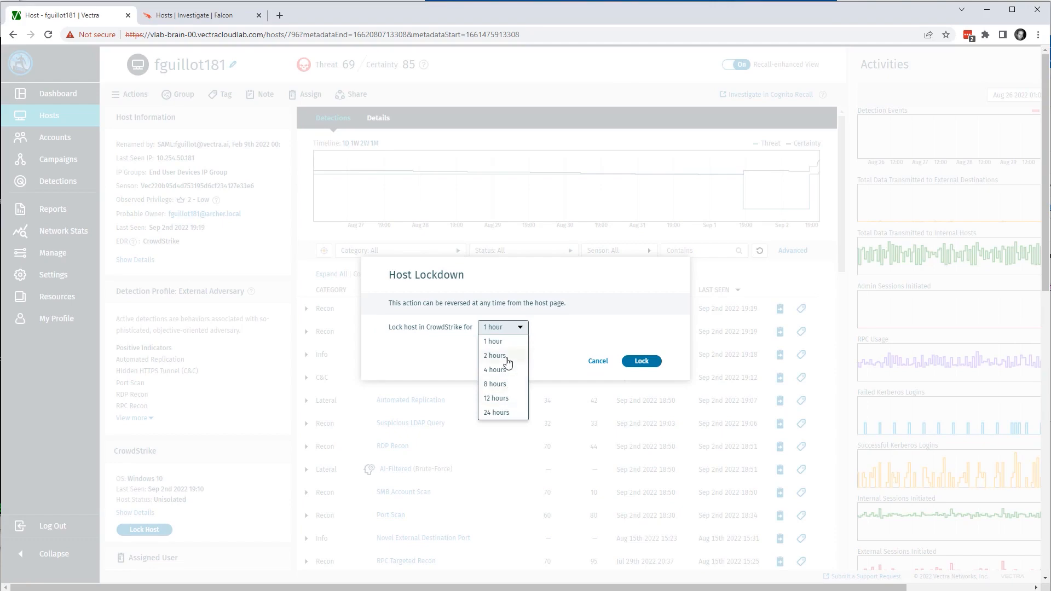
{"action": "left_click", "coordinate": [494, 355]}
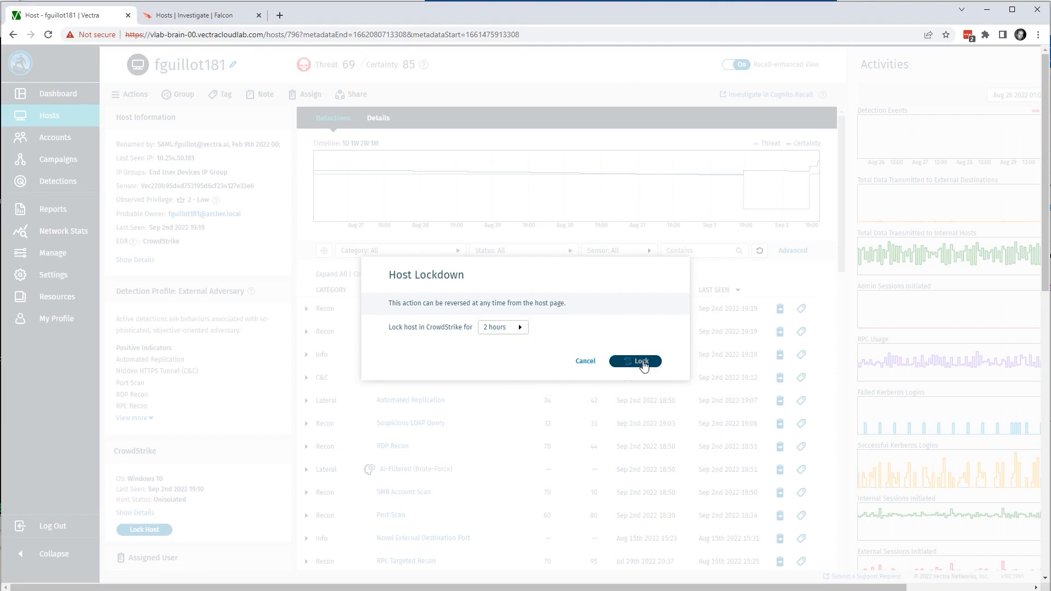
{"action": "left_click", "coordinate": [635, 362]}
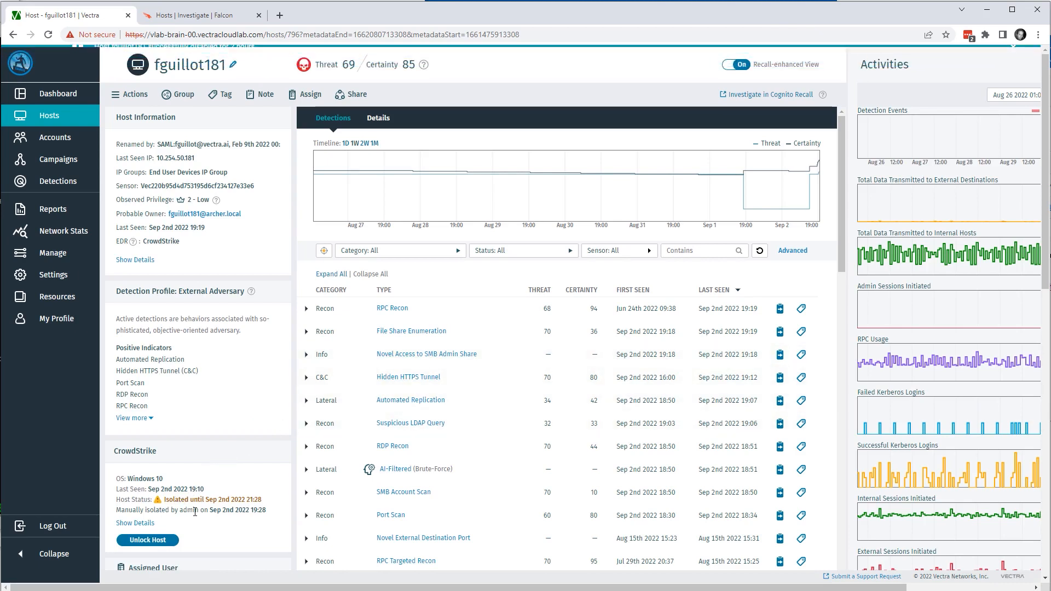
{"action": "double_click", "coordinate": [188, 510]}
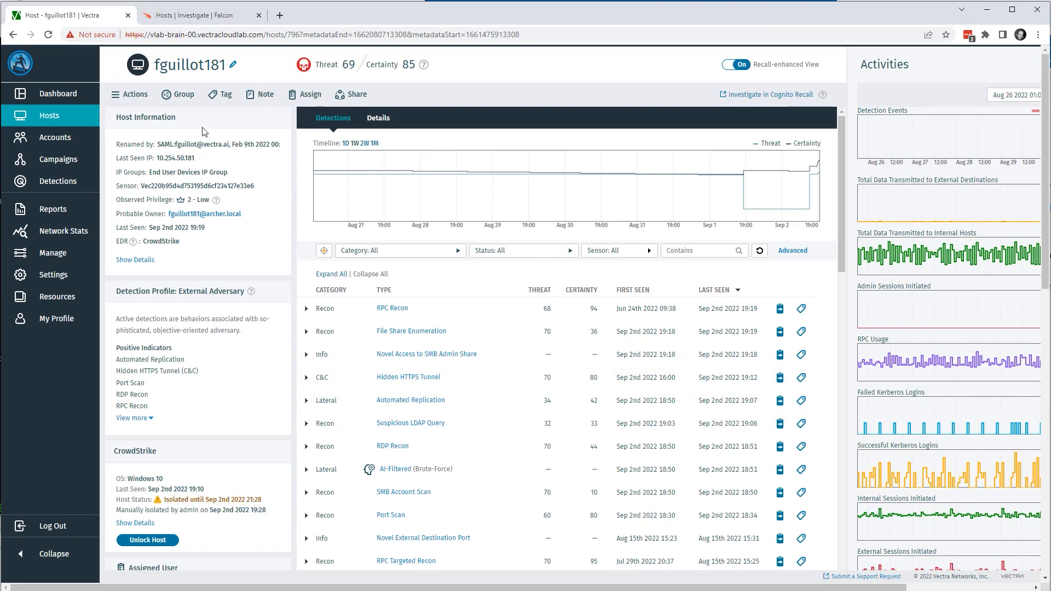
{"action": "left_click", "coordinate": [201, 15]}
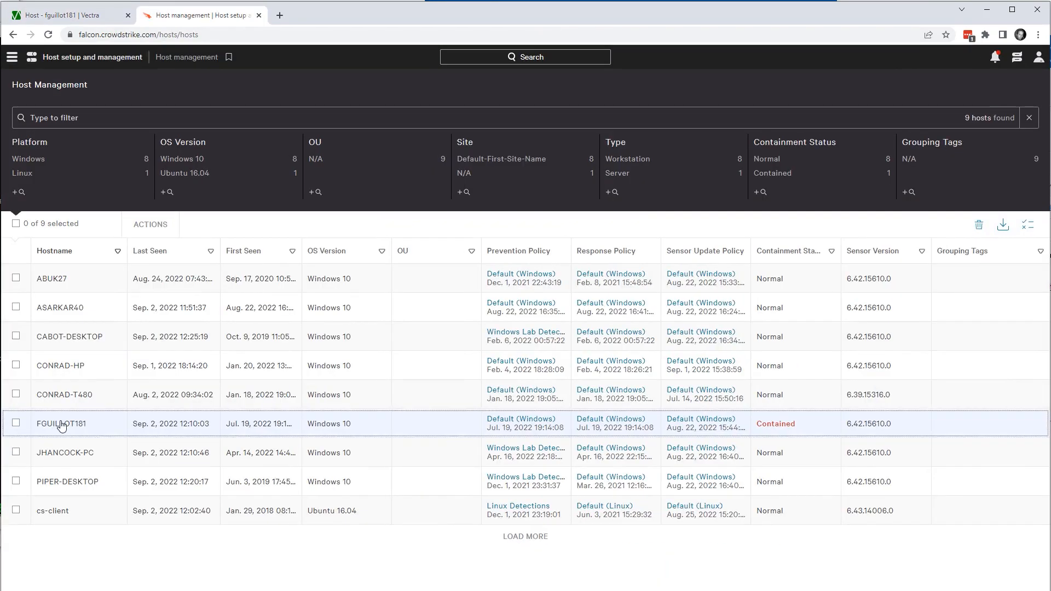
{"action": "mouse_move", "coordinate": [742, 430]}
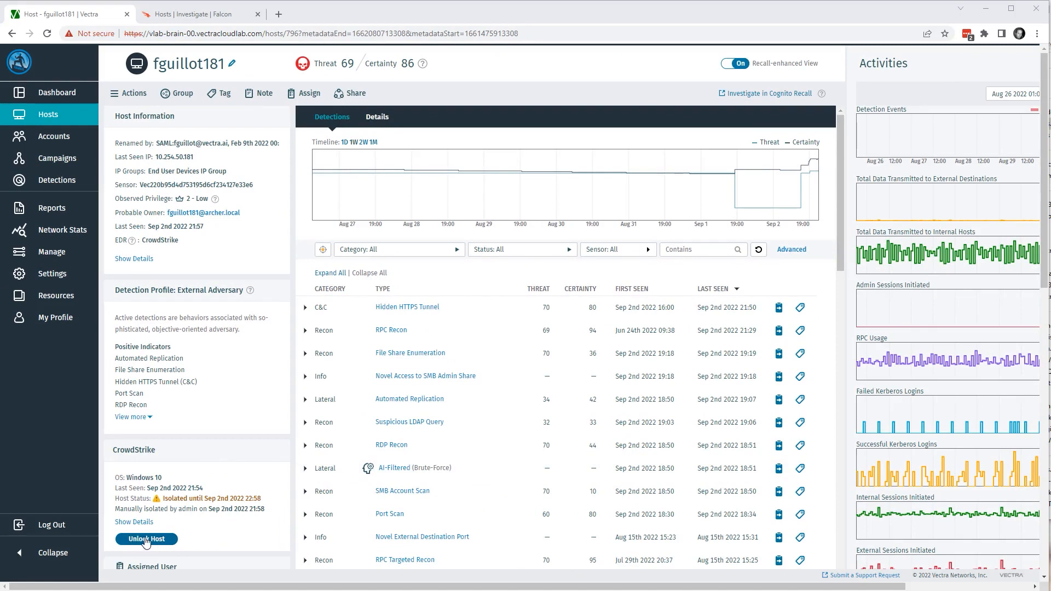
{"action": "mouse_move", "coordinate": [179, 531]}
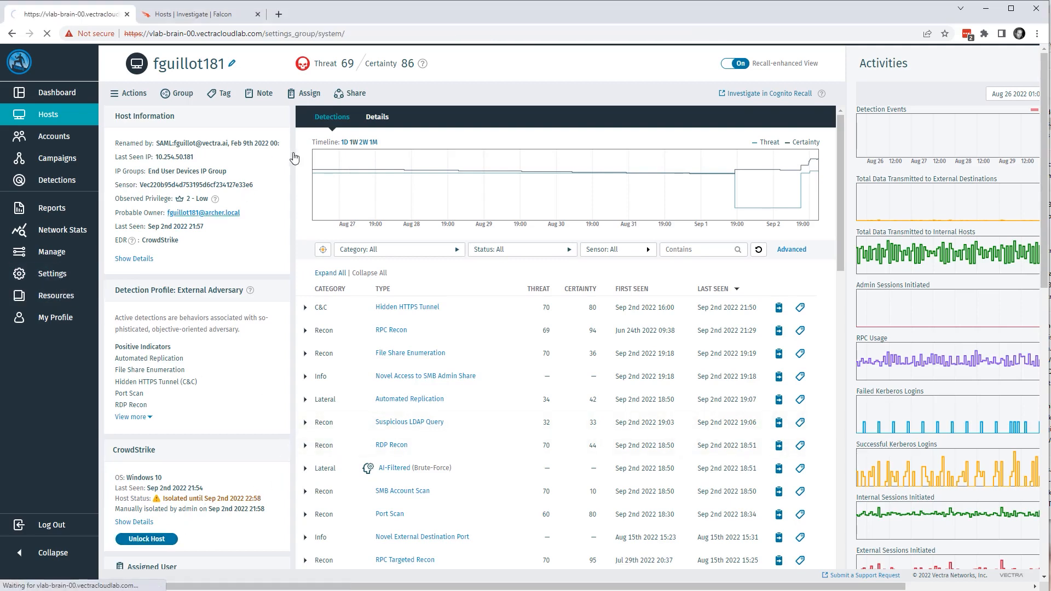
Show Vectra's EDR Integrations settings listing Host Lockdown and CrowdStrike
{"action": "left_click", "coordinate": [51, 273]}
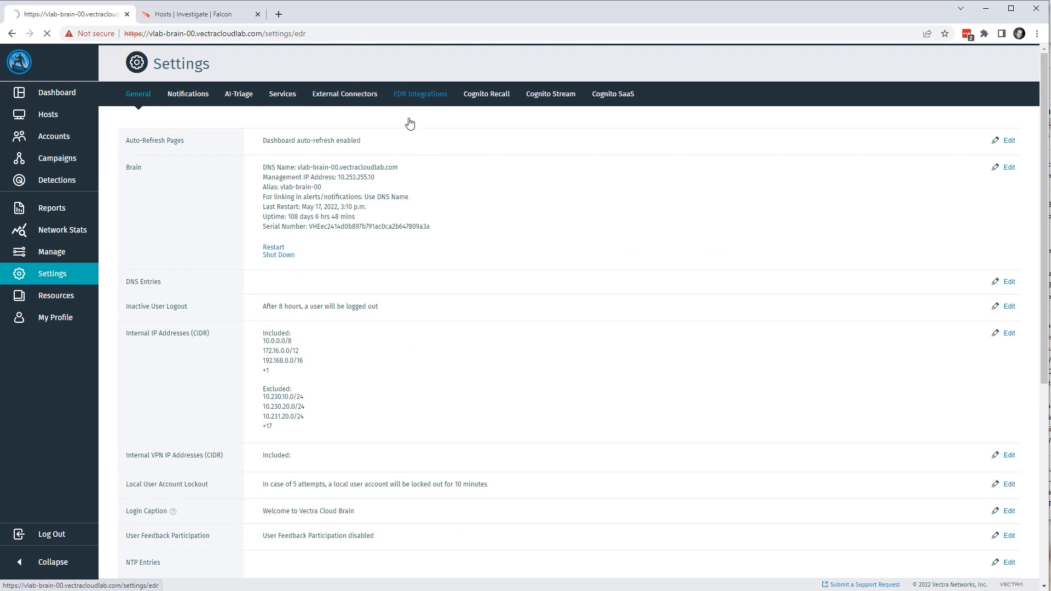
{"action": "left_click", "coordinate": [421, 93]}
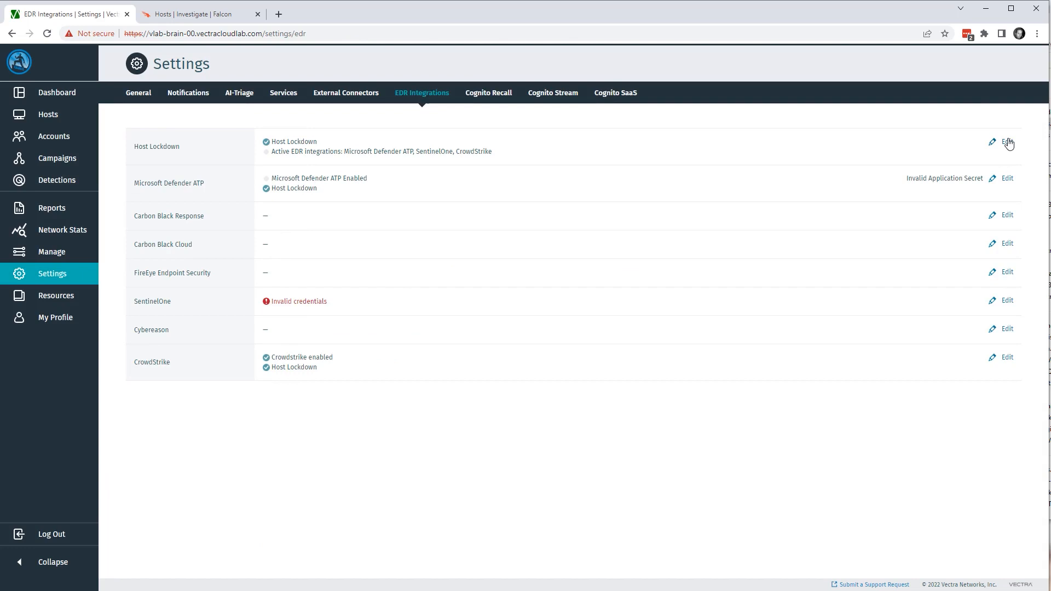
Turn on Automatic Host Lockdown for 2 hours with threat 75, certainty 75, privilege 6
{"action": "left_click", "coordinate": [1006, 143]}
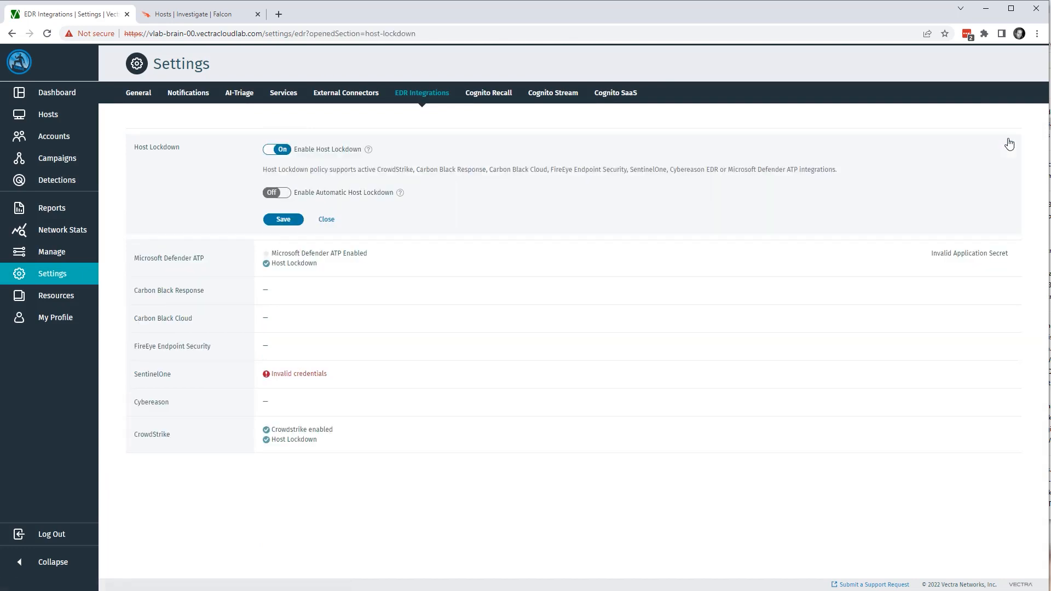
{"action": "mouse_move", "coordinate": [1012, 144]}
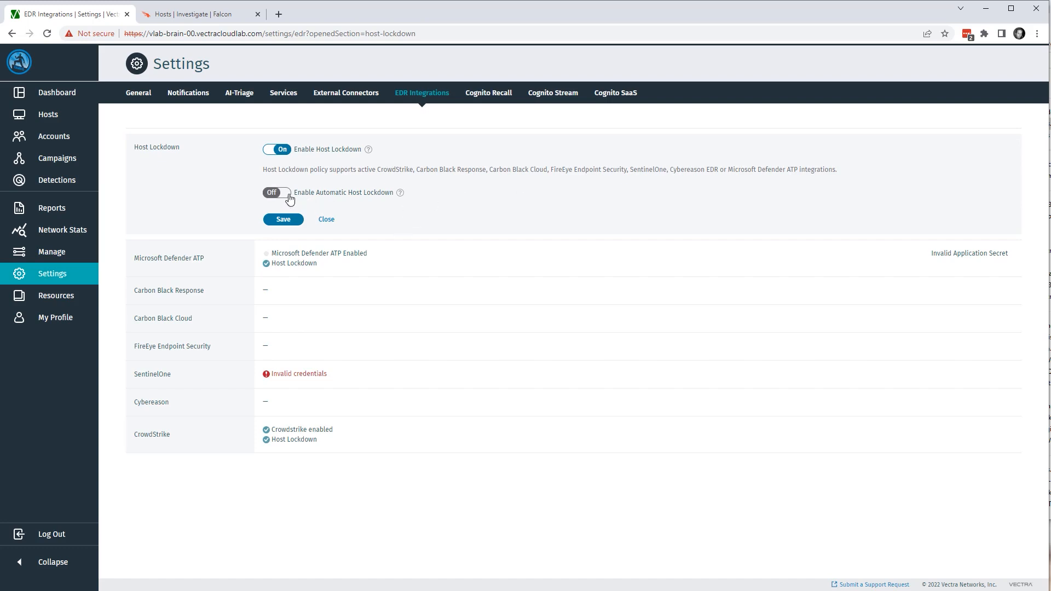
{"action": "left_click", "coordinate": [277, 193]}
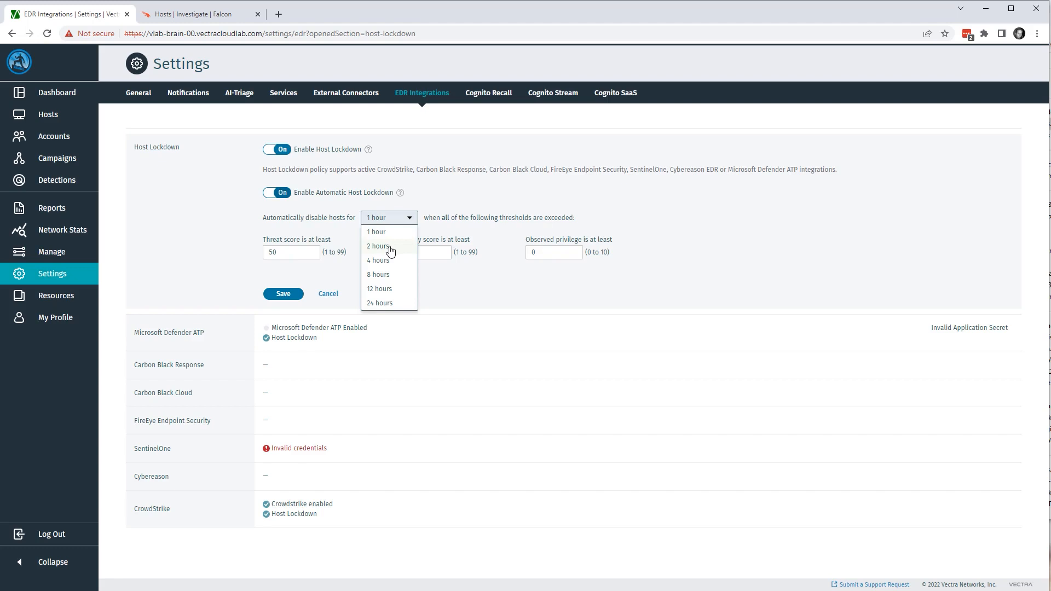
{"action": "left_click", "coordinate": [378, 246]}
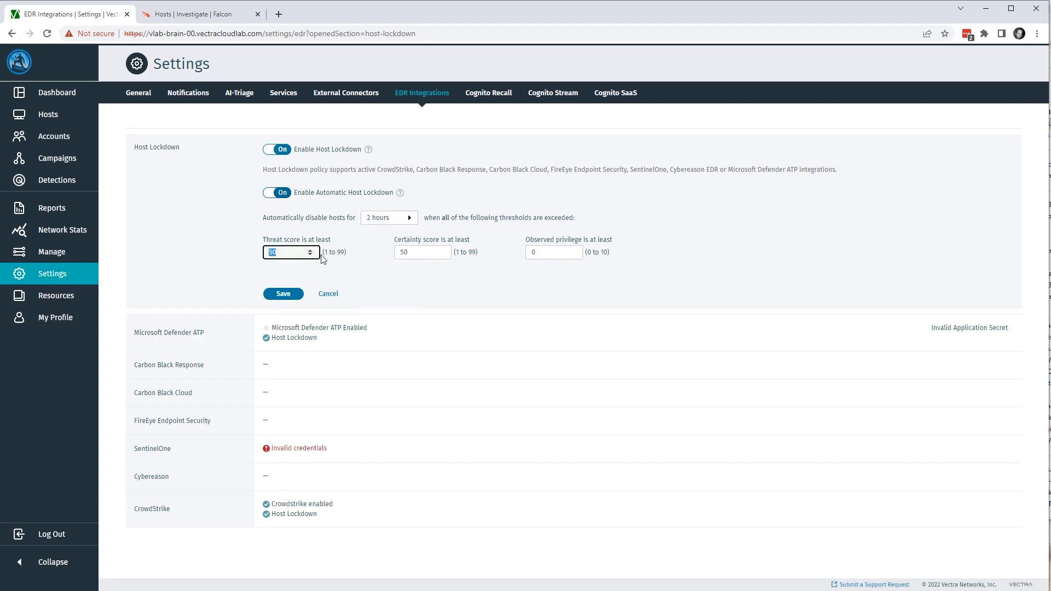
{"action": "left_click", "coordinate": [422, 252]}
{"action": "type", "text": "75"}
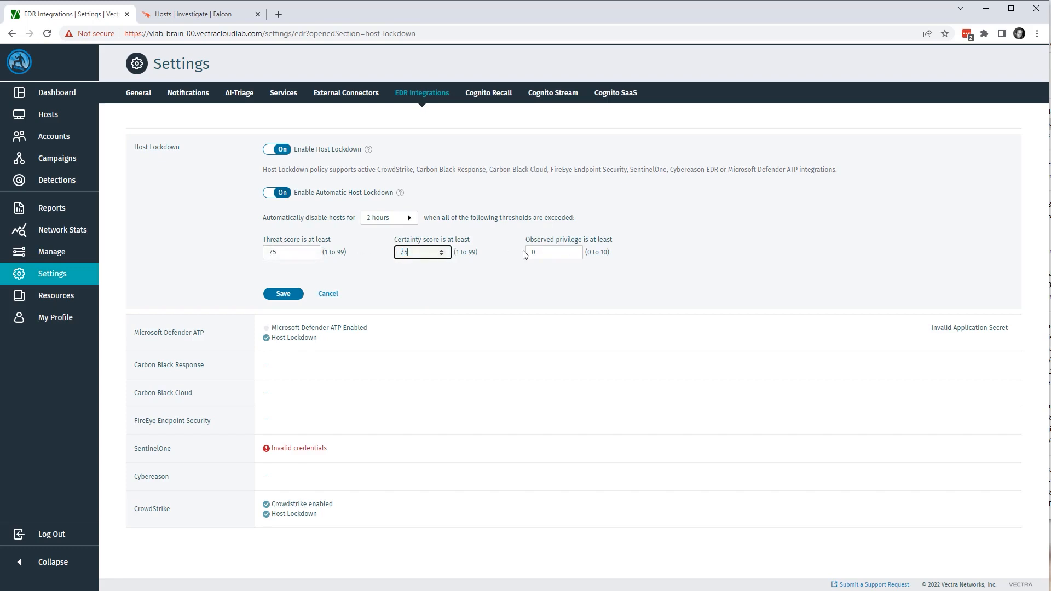
{"action": "left_click", "coordinate": [549, 252]}
{"action": "type", "text": "6"}
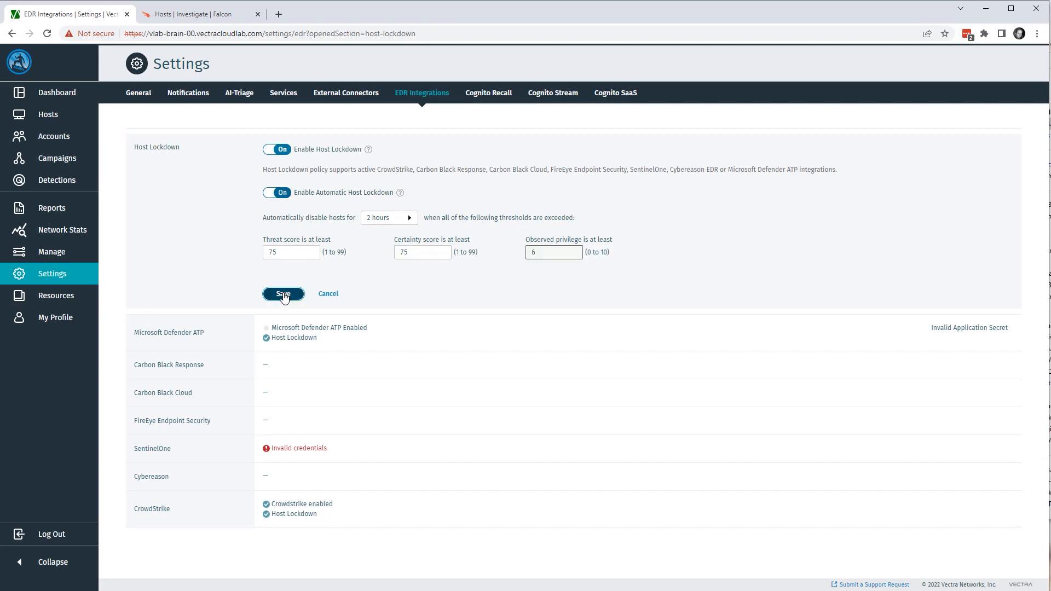
Save the Host Lockdown configuration and dismiss the 'configuration saved' banner
{"action": "left_click", "coordinate": [283, 294]}
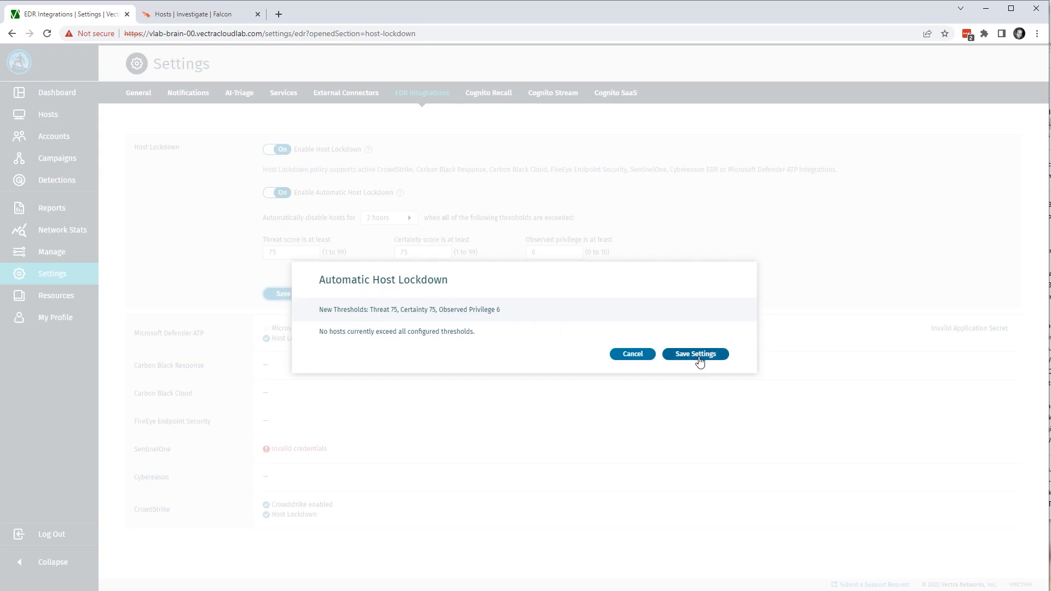
{"action": "left_click", "coordinate": [695, 353]}
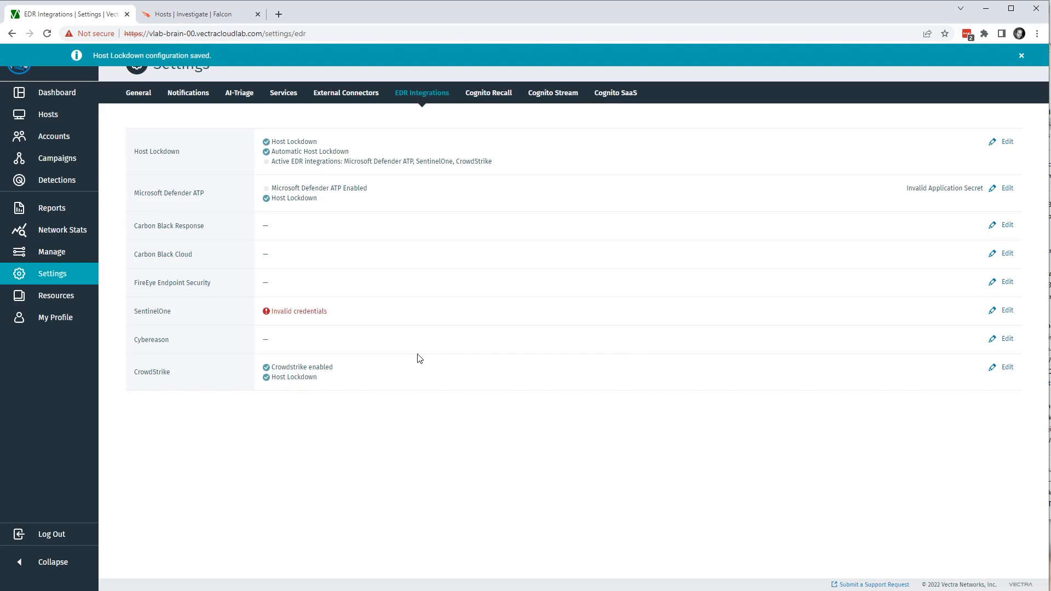
{"action": "left_click", "coordinate": [1022, 54]}
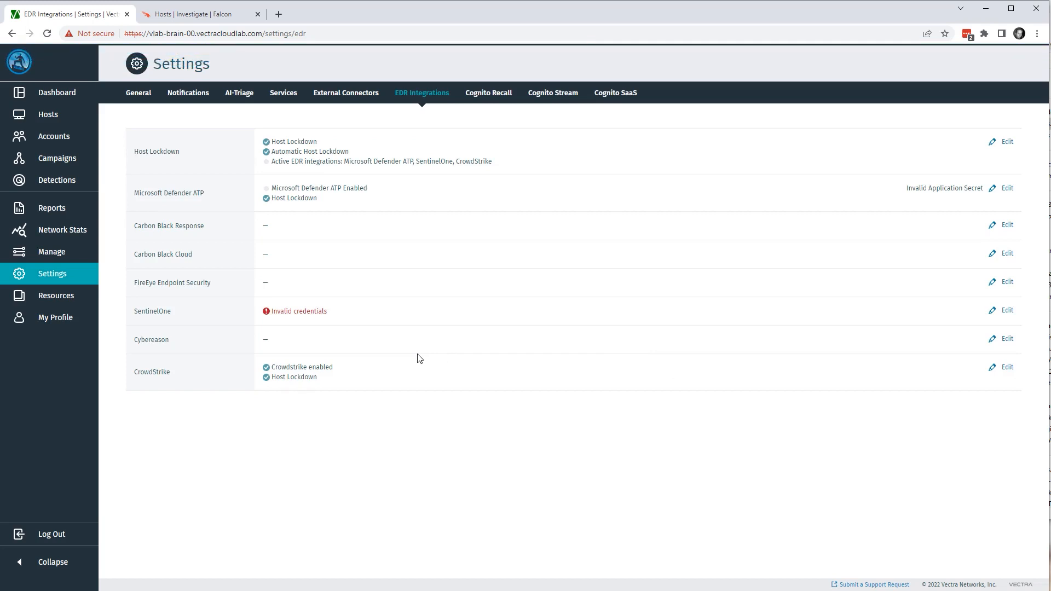
{"action": "mouse_move", "coordinate": [414, 350]}
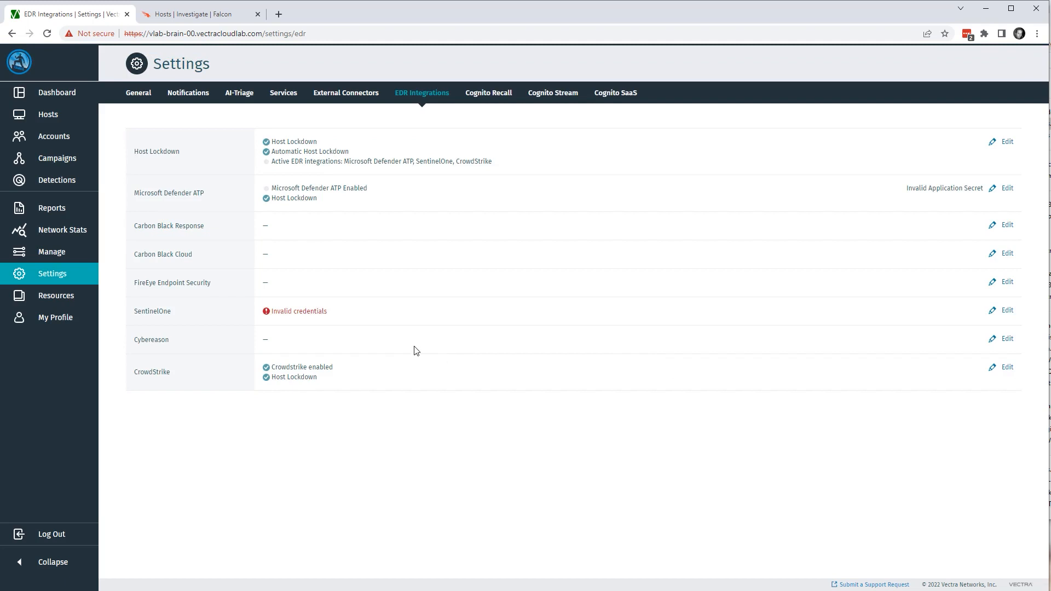